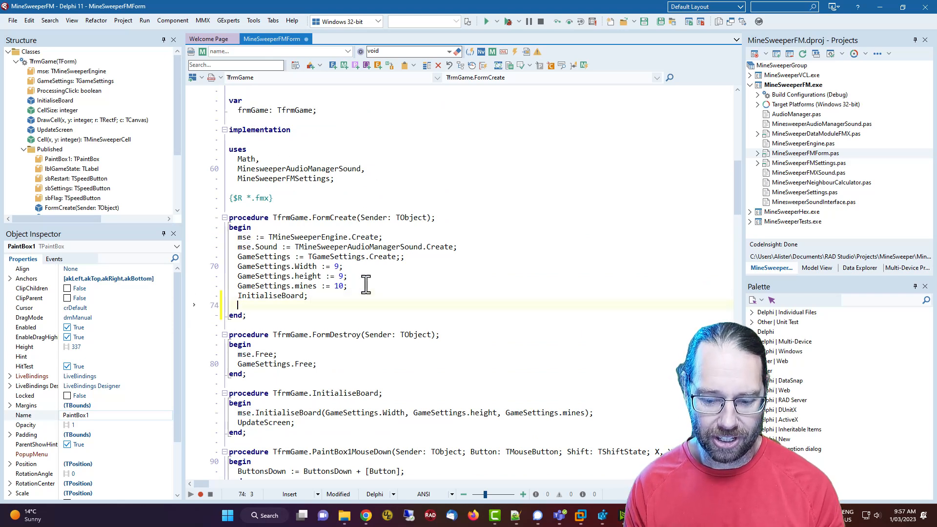
Enter 'mse;' in the FormCreate handler code
text('mse';)
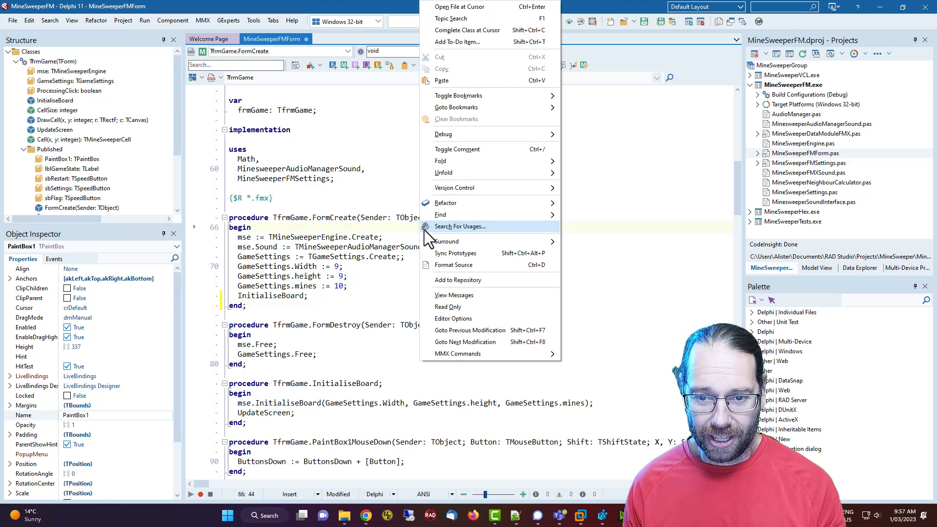
In Editor Options, set Highlight words to By cursor and save the settings
click(483, 326)
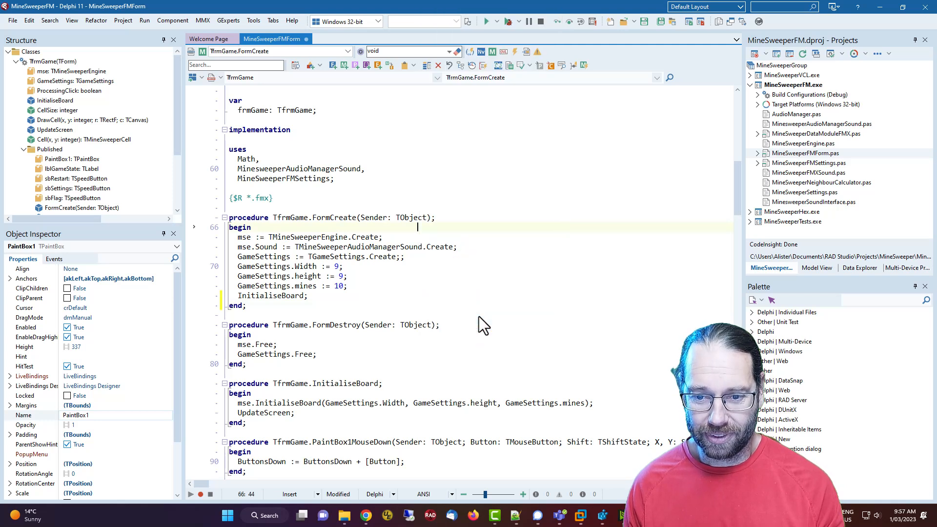
mouse_move(388, 270)
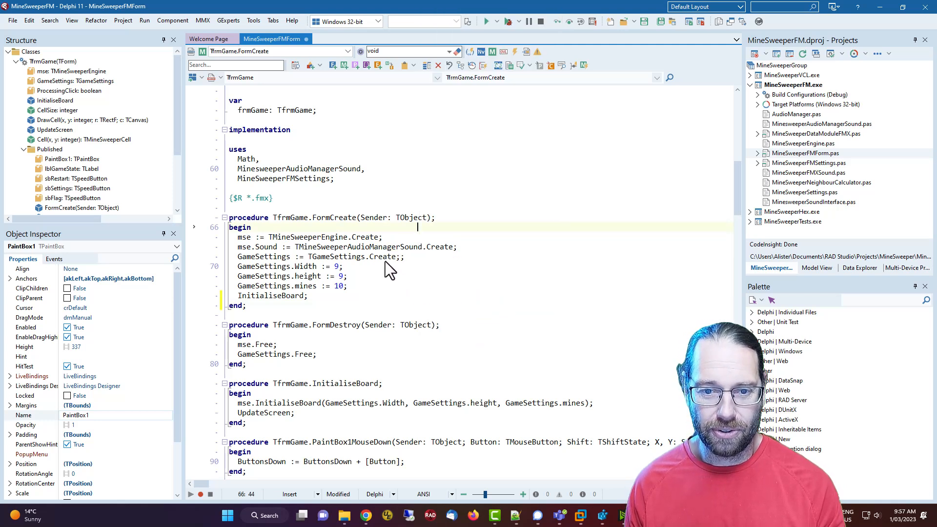
click(254, 20)
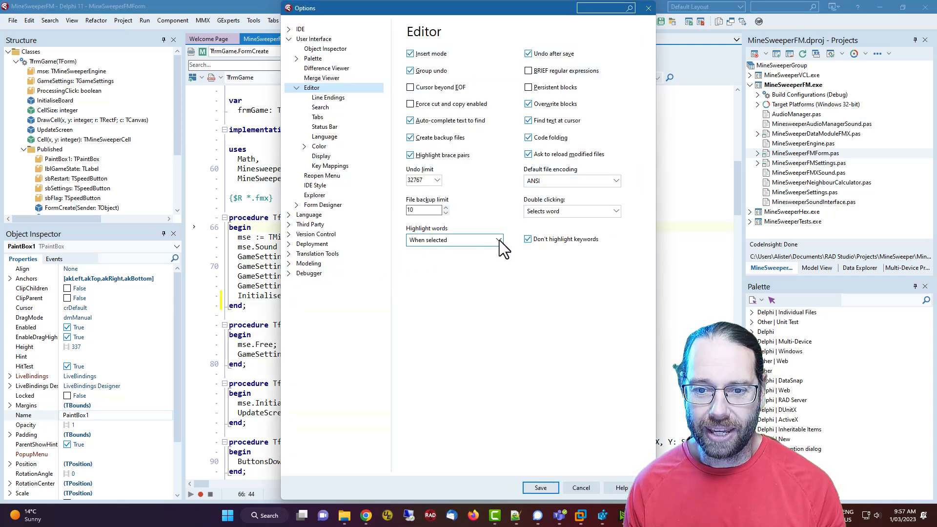
click(454, 240)
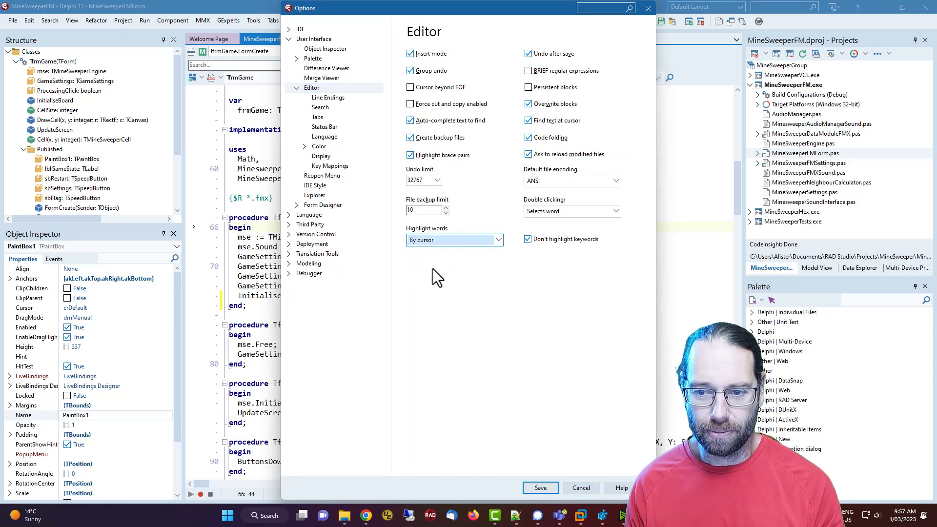
mouse_move(451, 266)
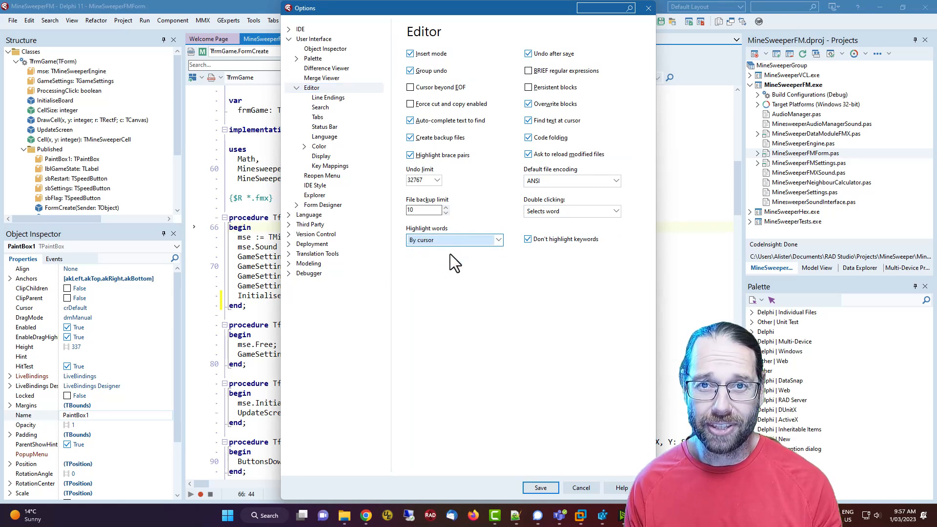
mouse_move(526, 240)
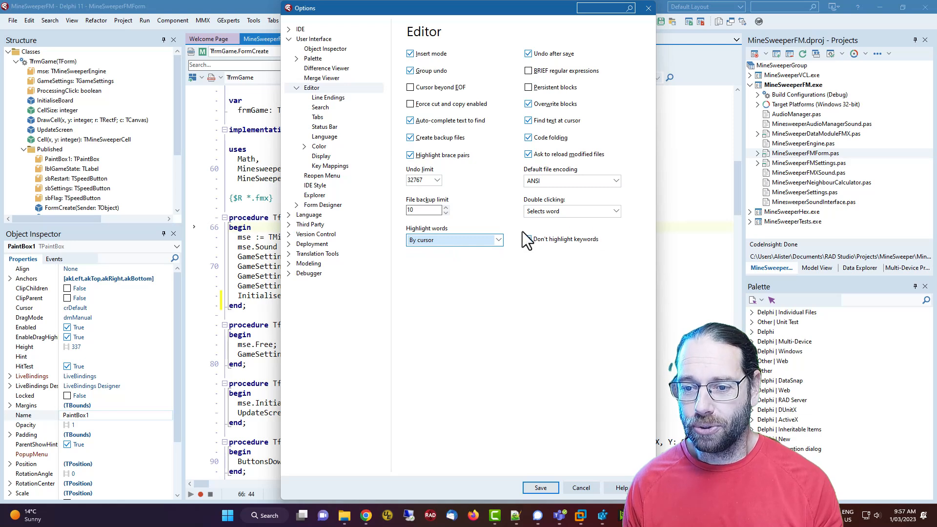
click(527, 239)
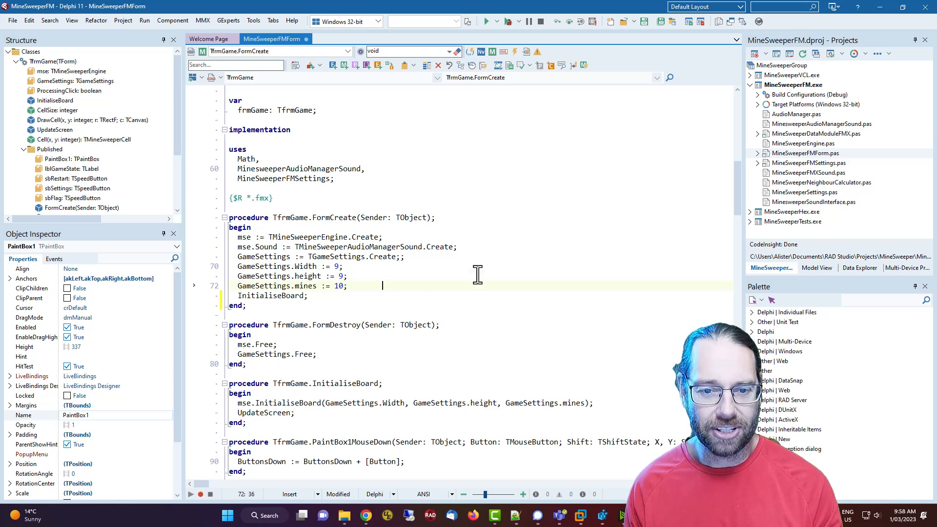
mouse_move(389, 262)
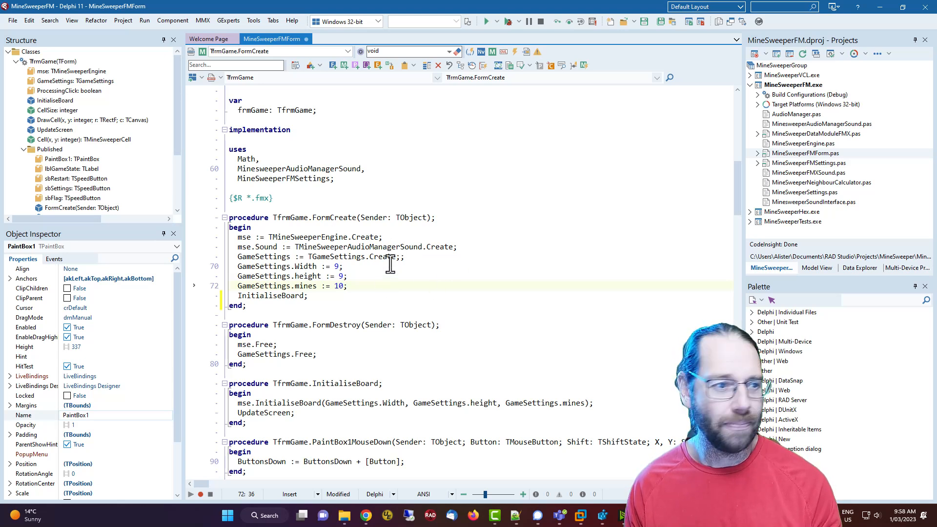